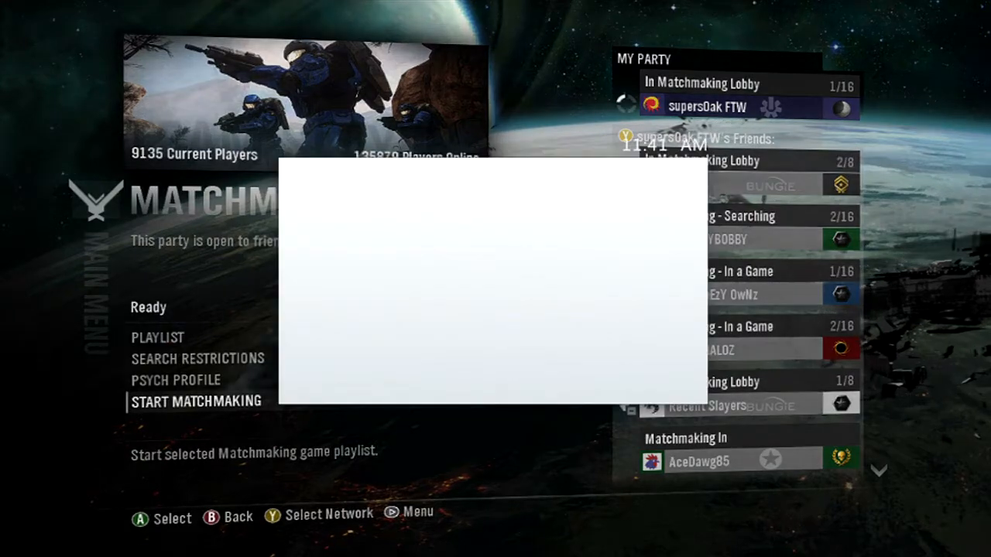
Leave the current game session via the Guide menu and confirm the exit.
key(Guide)
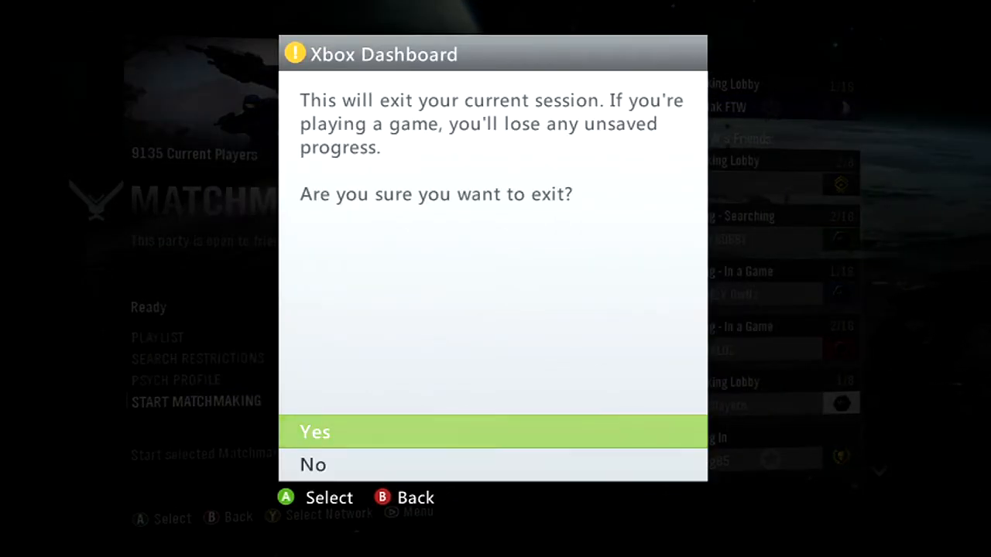
click(313, 432)
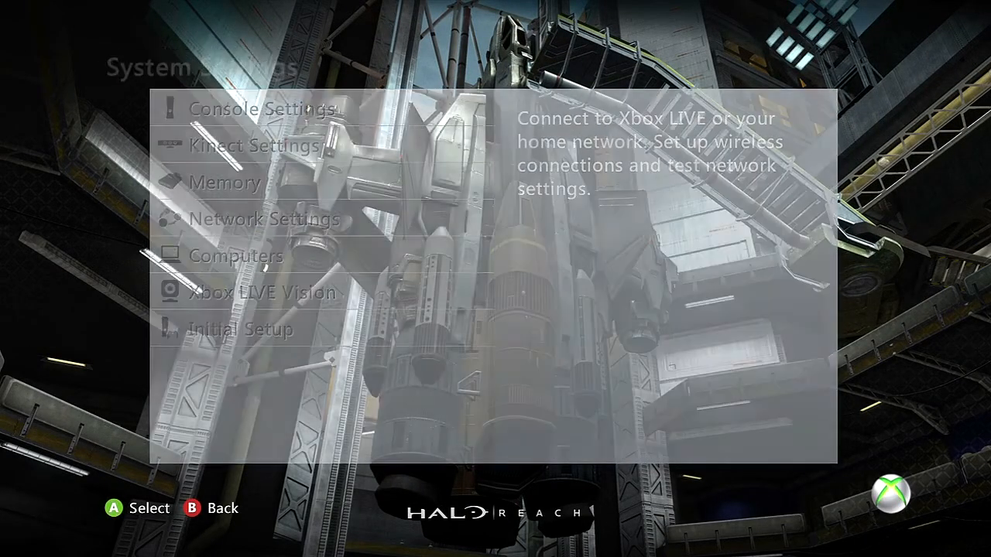
Go into Network Settings and Configure Network to view the console's connection status.
click(263, 220)
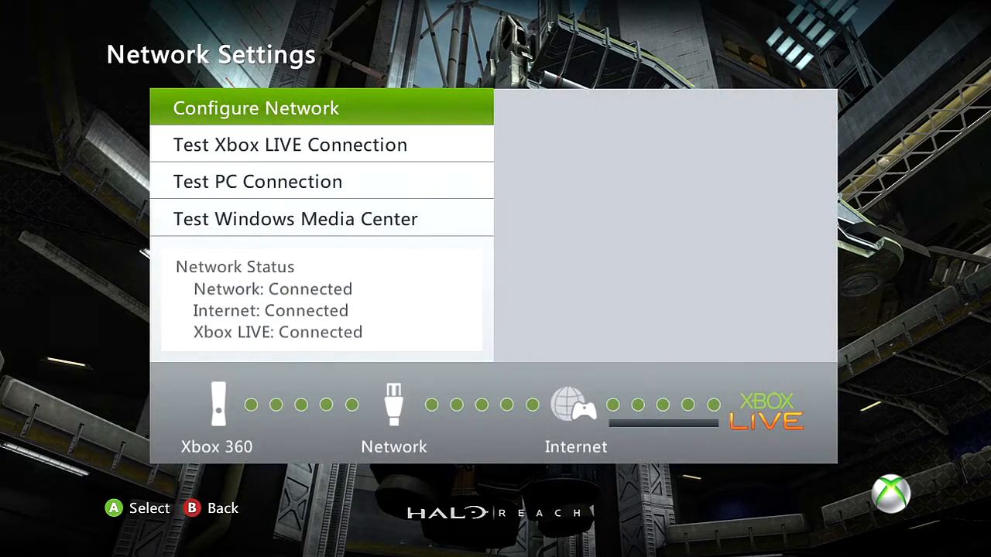
click(256, 109)
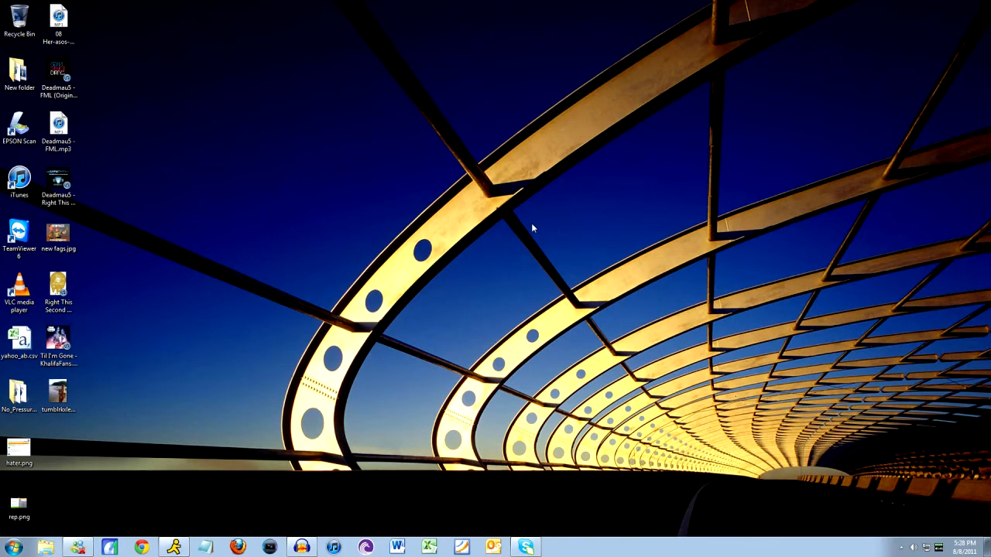
mouse_move(166, 474)
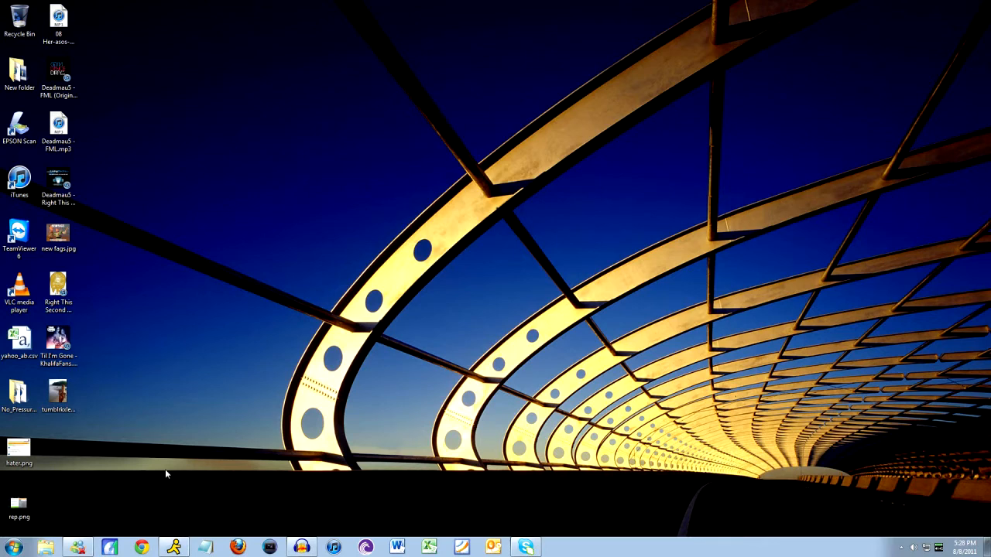
Launch Chrome and navigate to the router at 192.168.1.1.
click(141, 546)
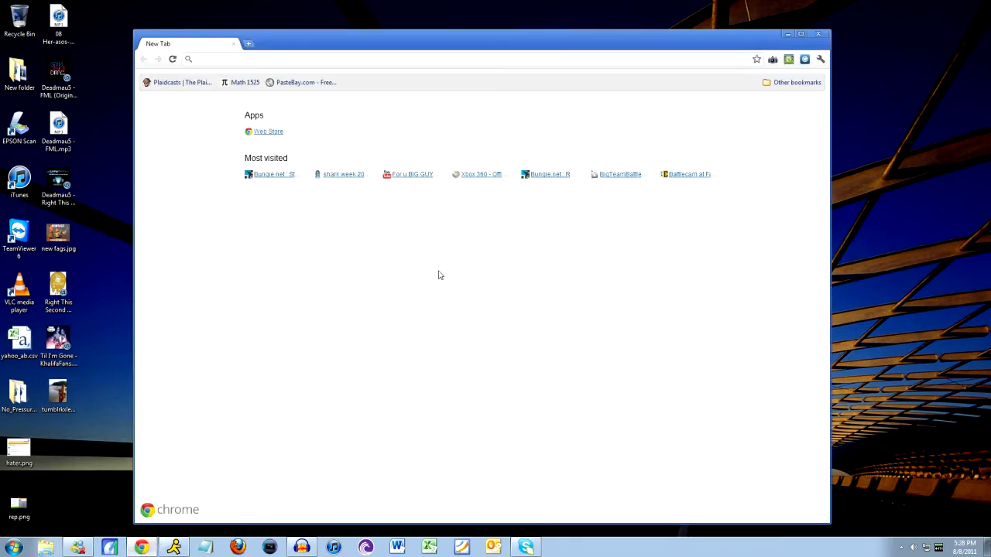
mouse_move(508, 142)
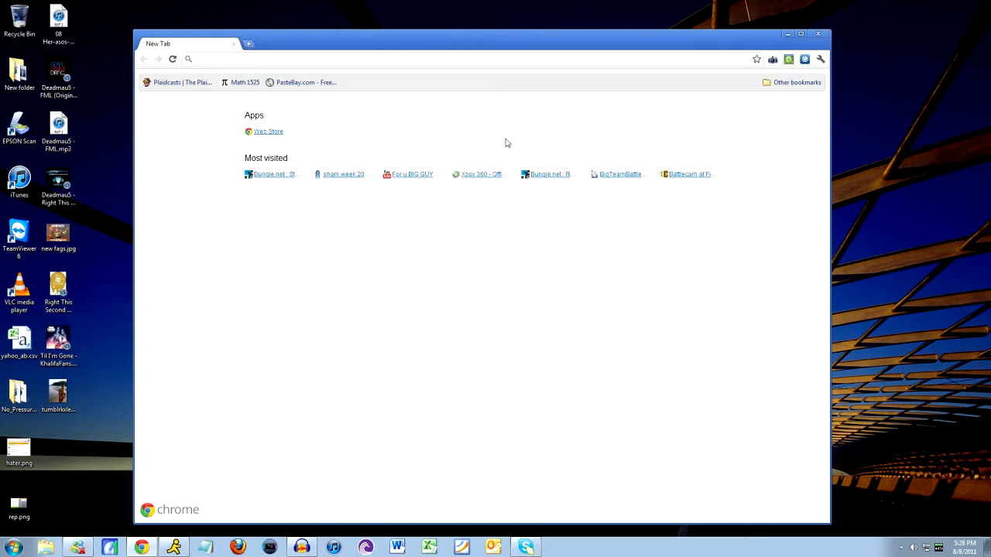
text(192.168.1.1)
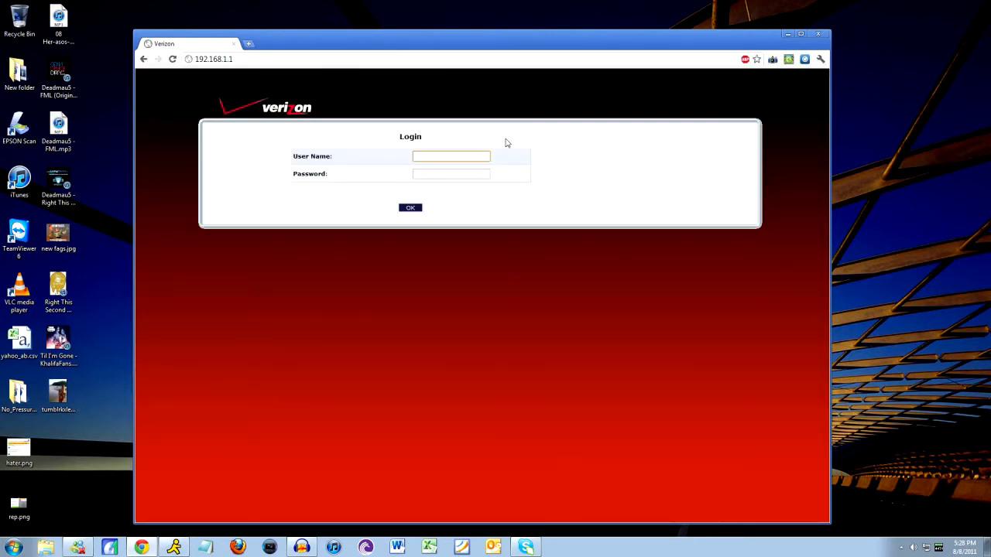
Briefly visit findmyip.org in a new tab, then return to the router login page.
click(451, 155)
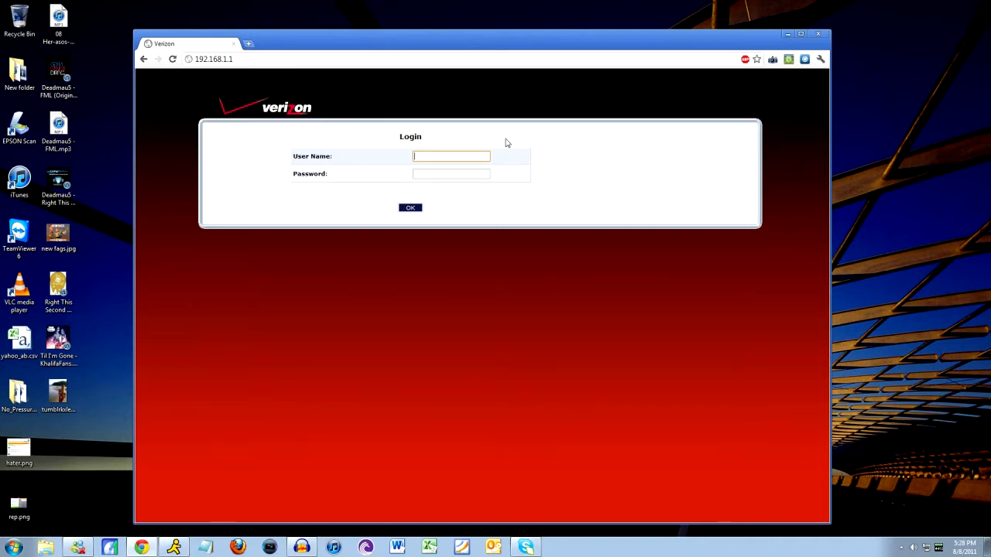
mouse_move(359, 158)
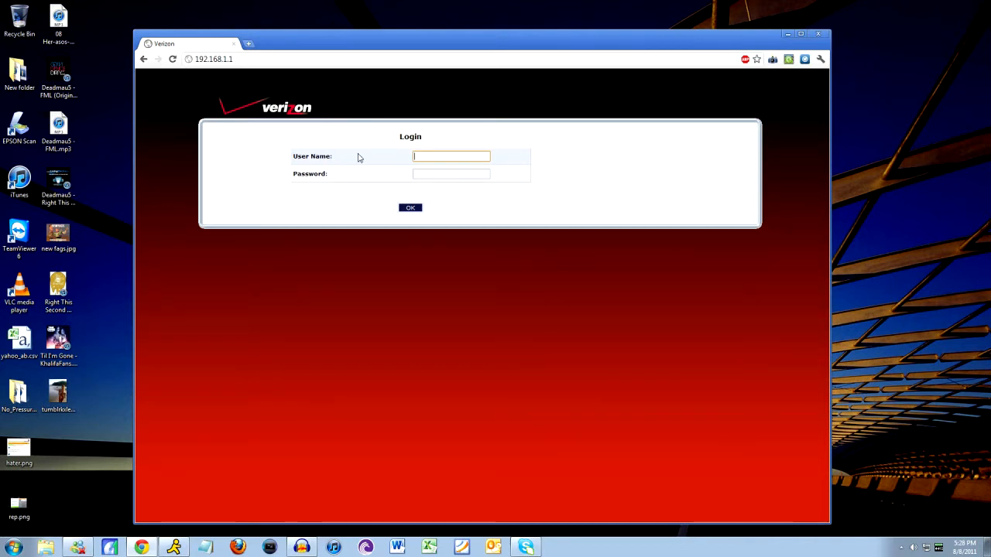
mouse_move(359, 128)
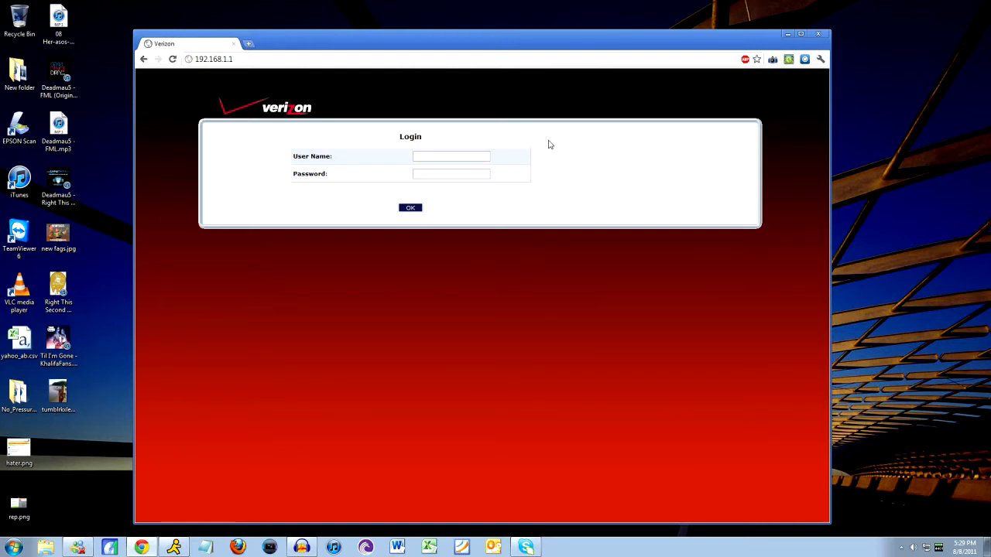
click(251, 43)
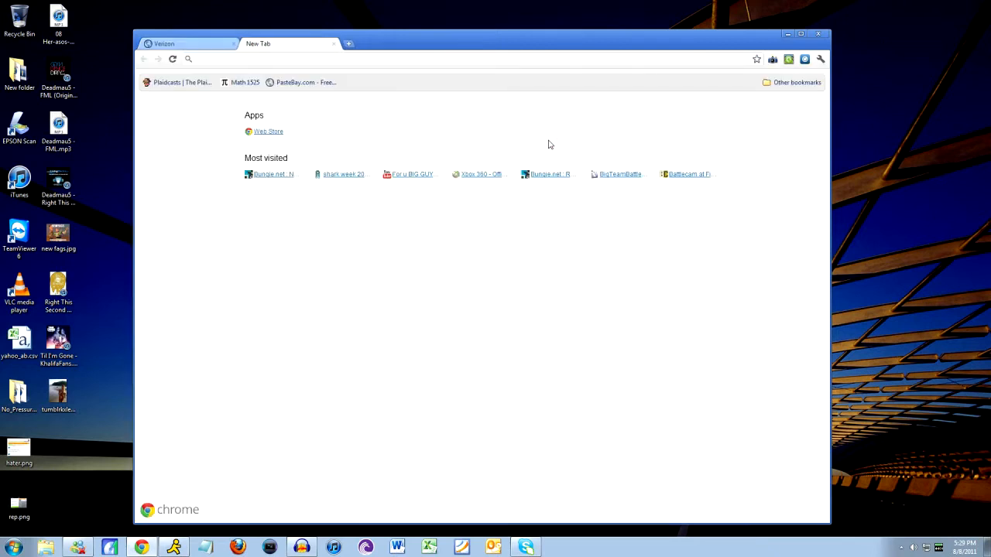
text(findmyip.org)
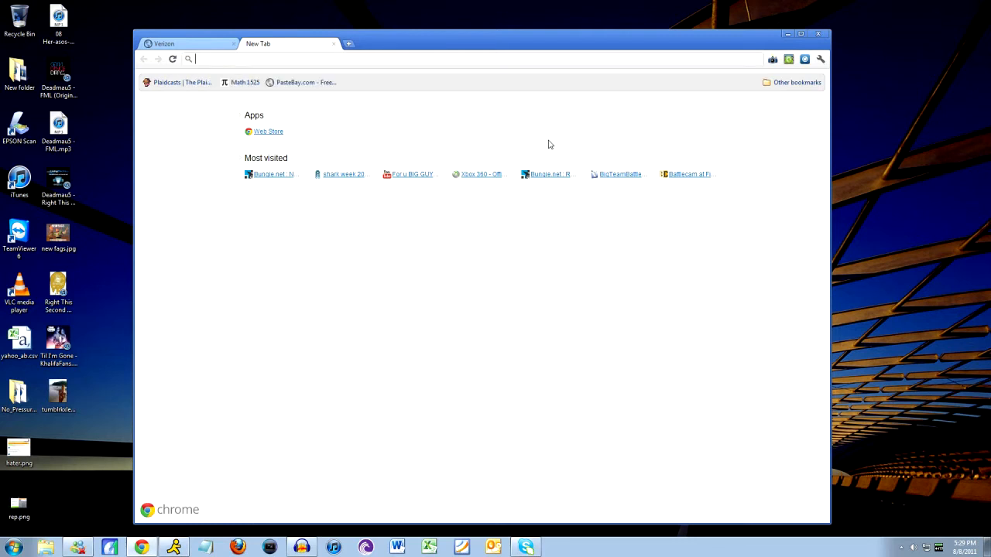
click(178, 43)
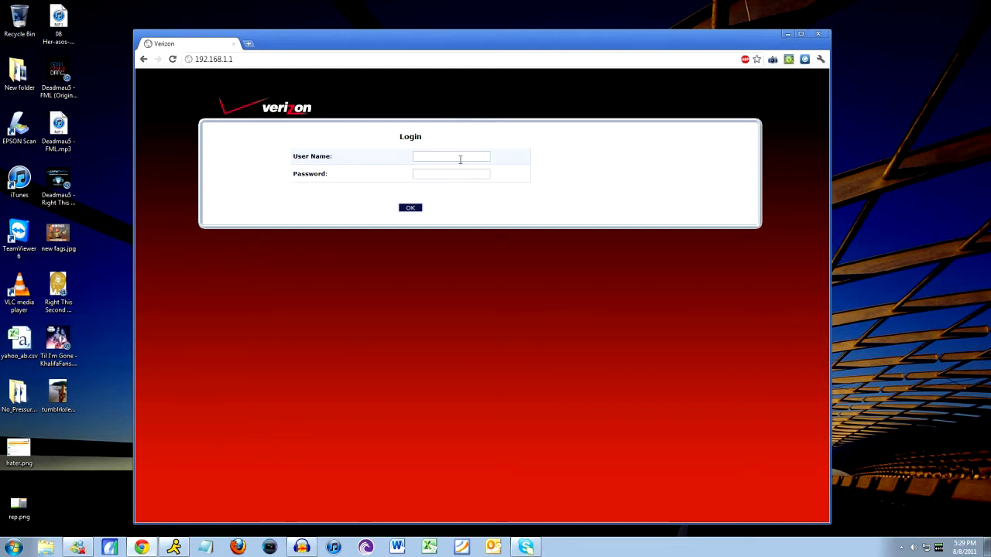
Log in to the router as 'admin' with the router password.
click(452, 157)
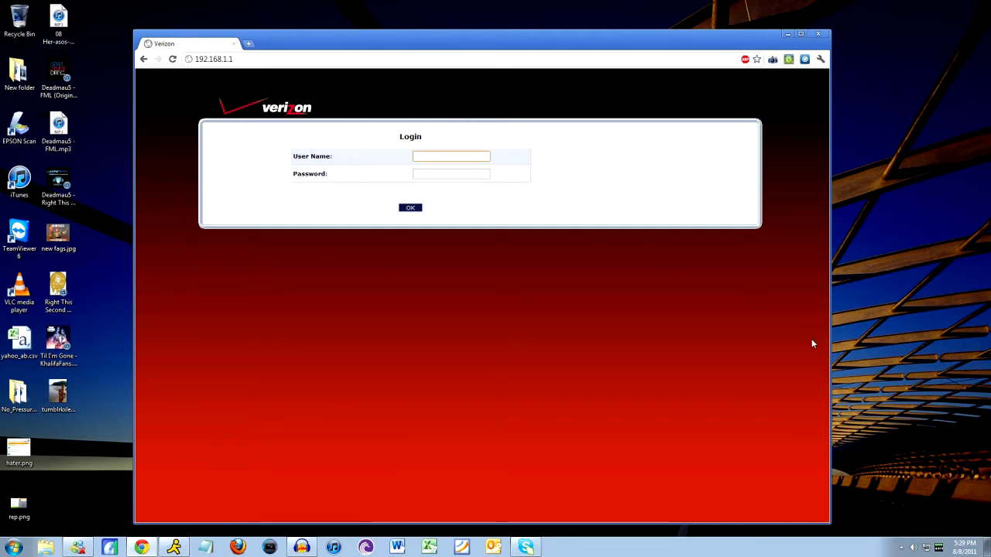
text(ad)
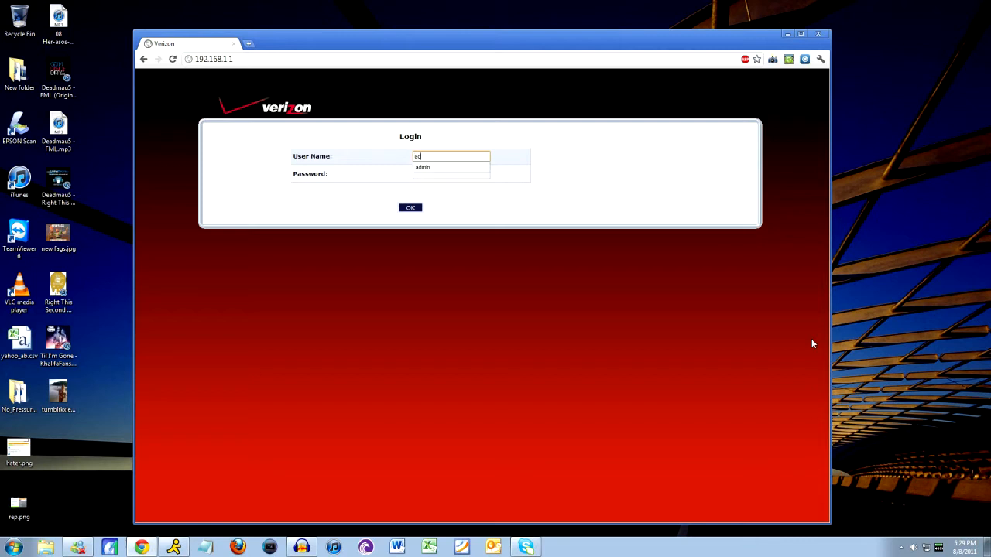
click(451, 174)
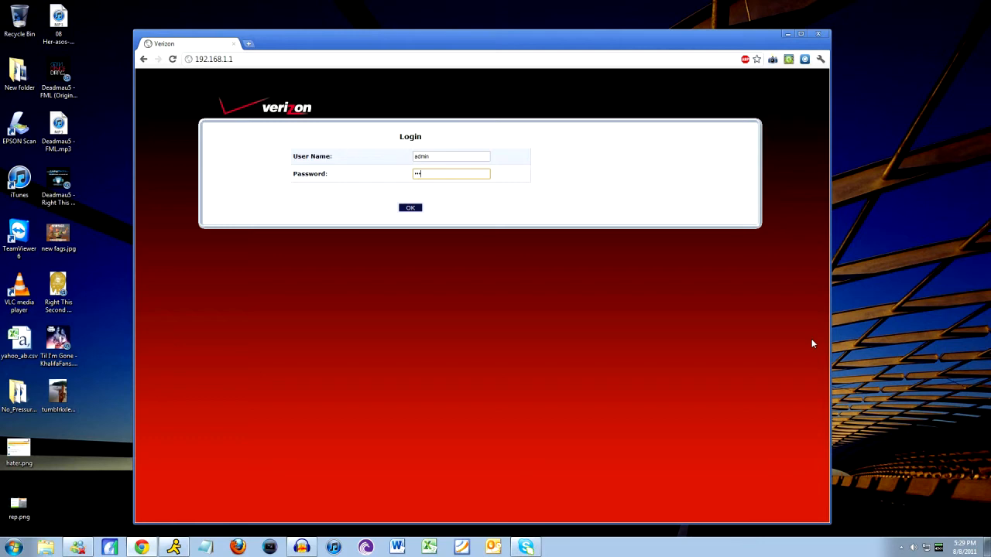
text(password)
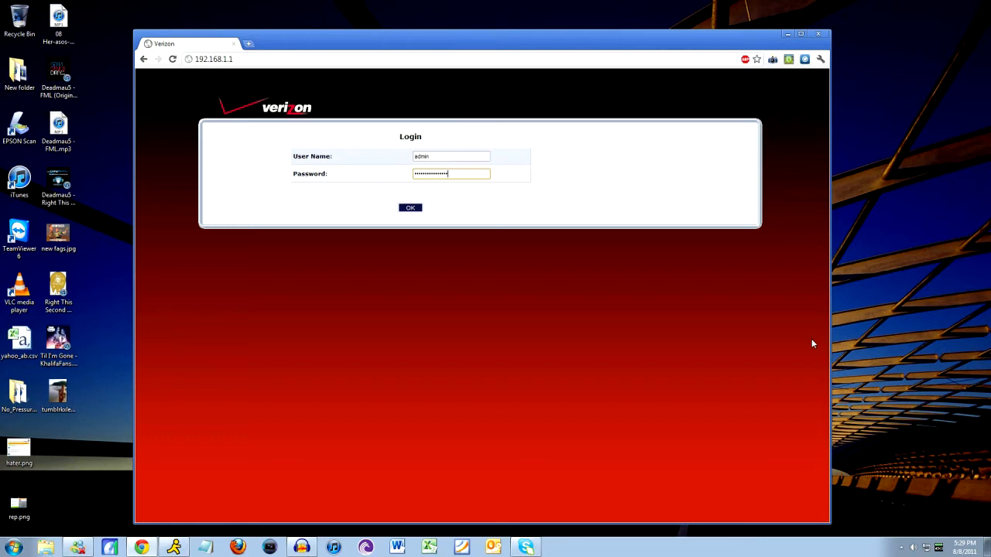
click(411, 207)
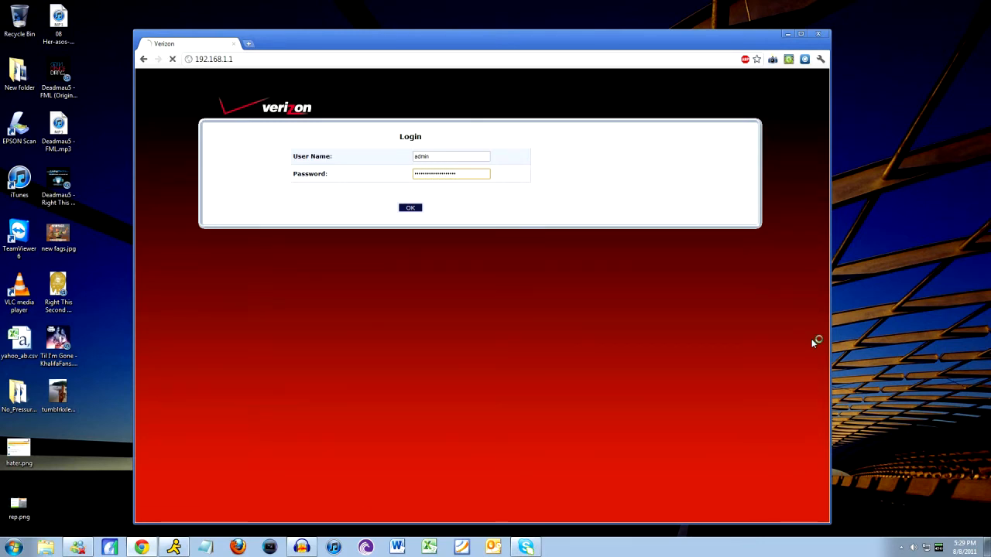
Submit the login and land on the router's main overview with the device list.
click(409, 207)
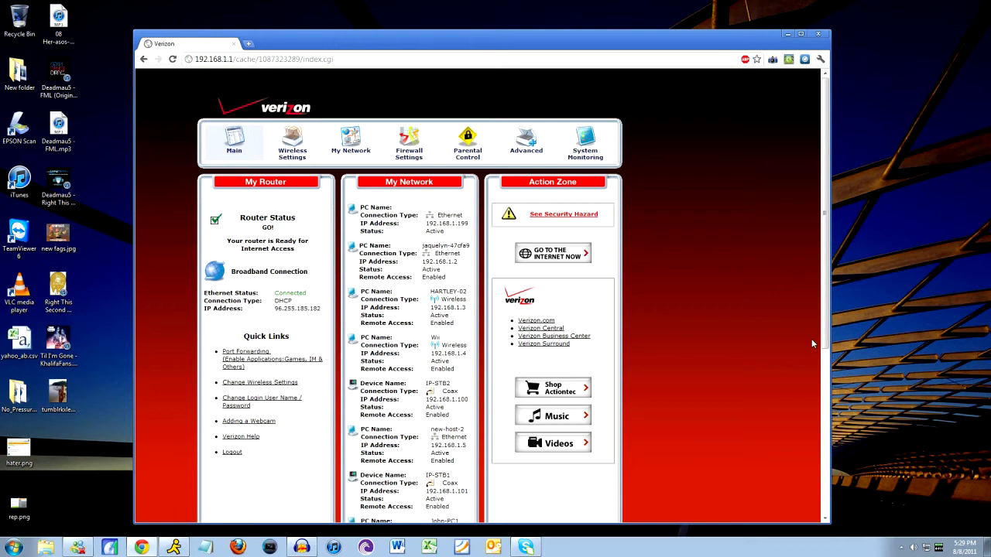
mouse_move(750, 295)
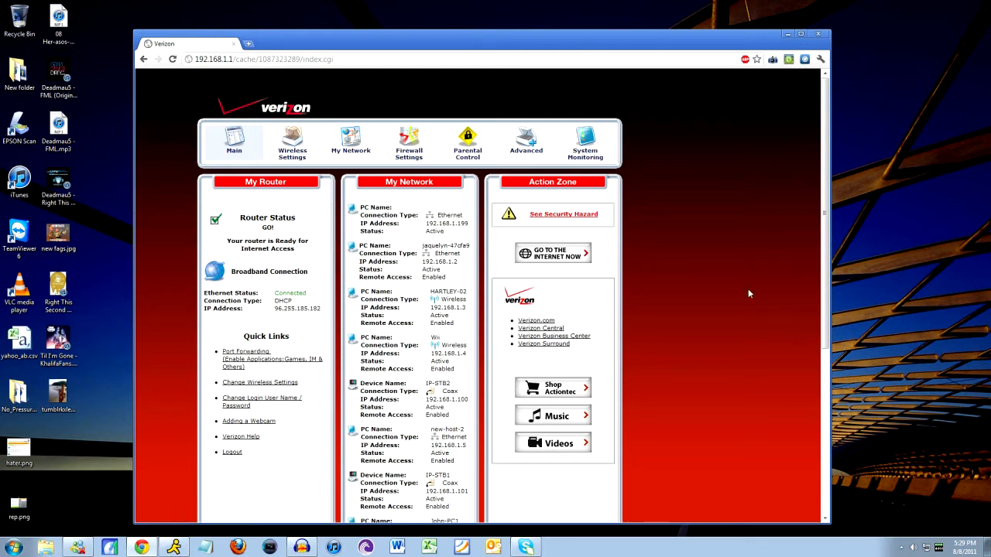
mouse_move(629, 226)
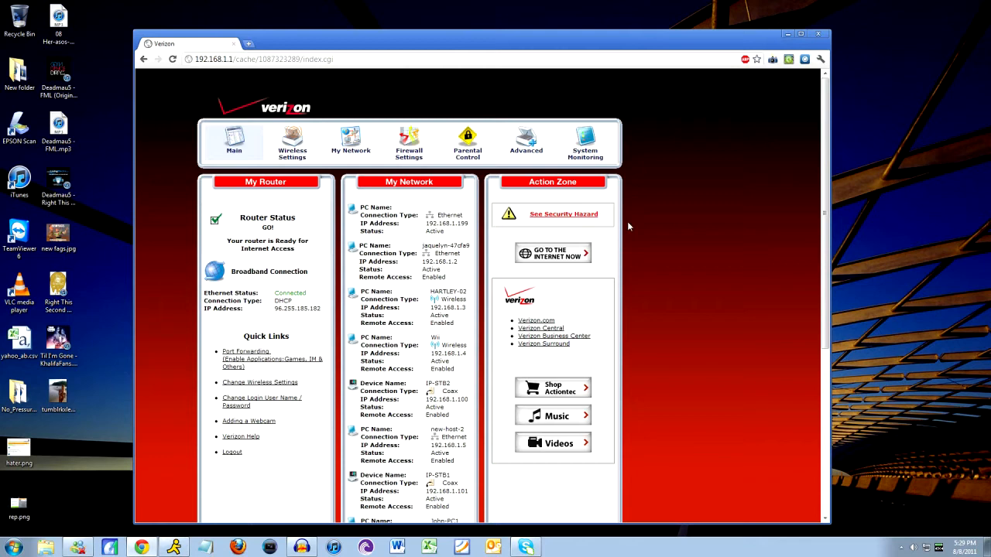
mouse_move(409, 184)
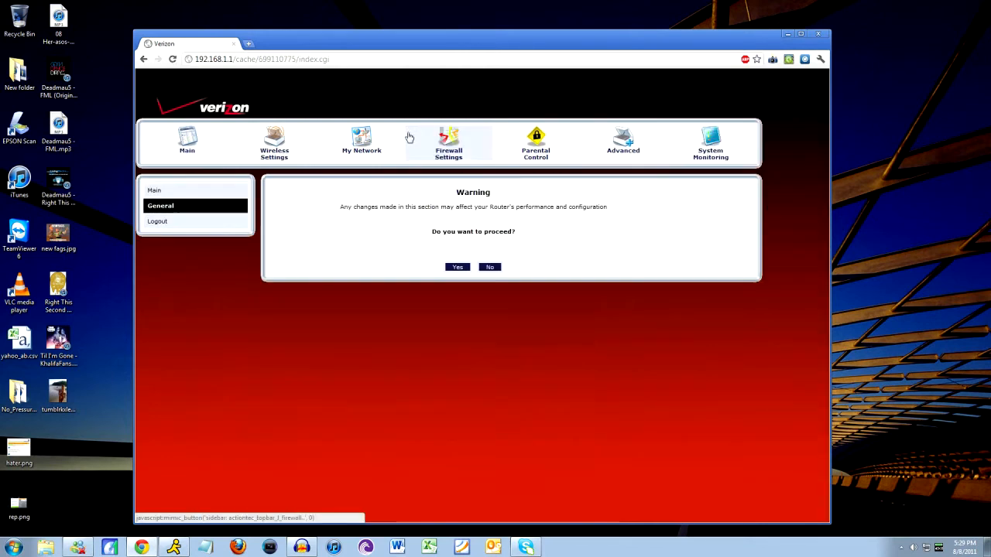
Accept the firewall warning and go to the DMZ Host settings.
click(456, 266)
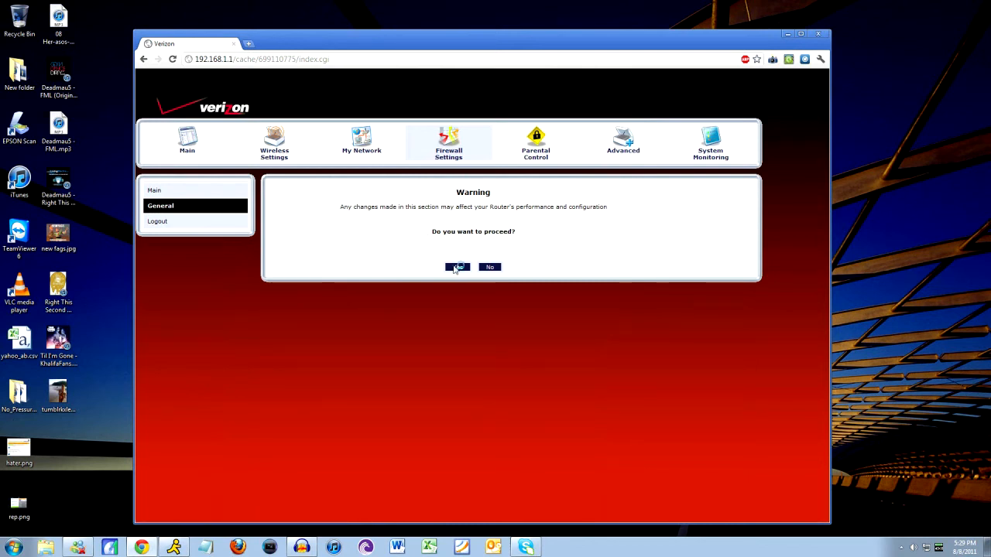
click(457, 266)
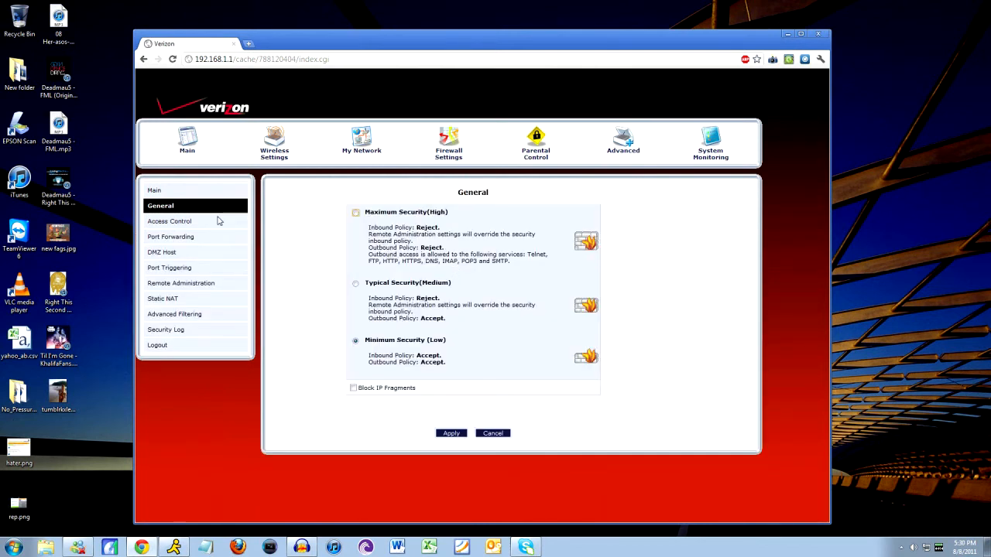
click(161, 251)
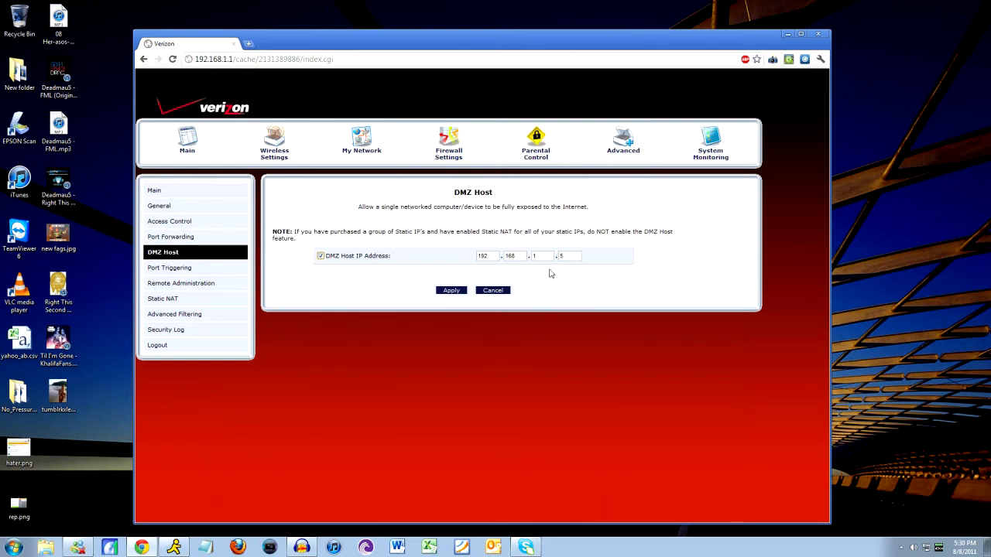
mouse_move(477, 264)
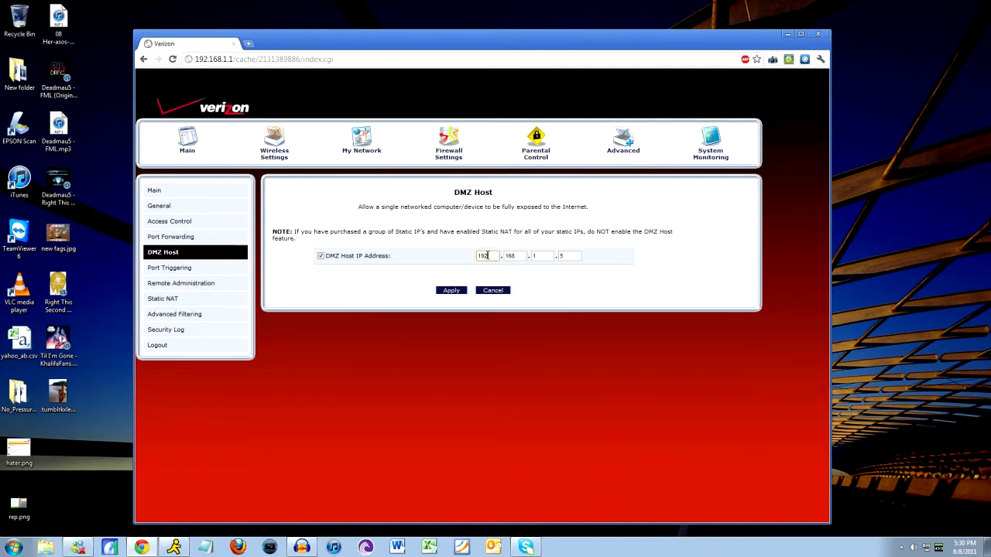
Enable DMZ Host with the Xbox's 192.168.1 IP address and apply the setting.
click(540, 255)
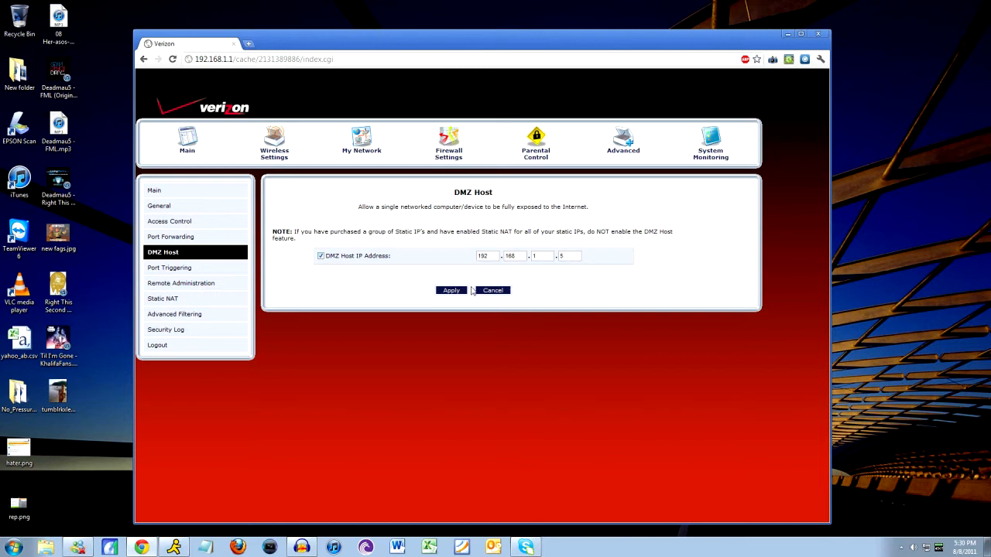
click(451, 291)
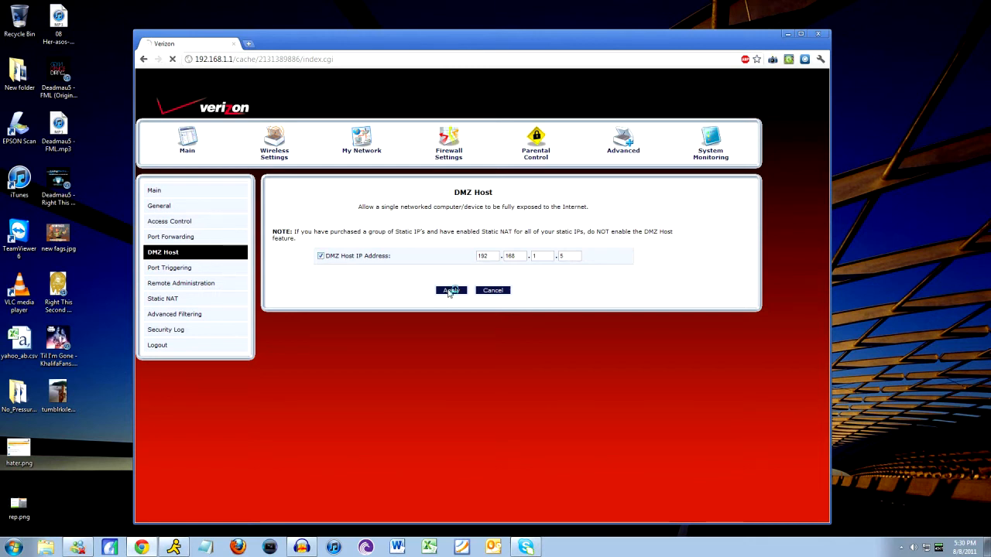
click(451, 291)
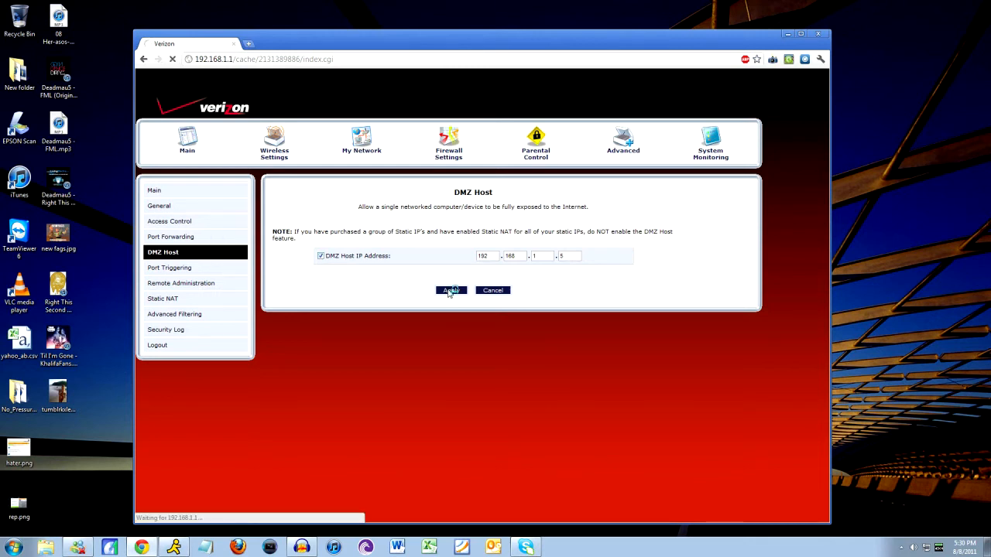
click(451, 291)
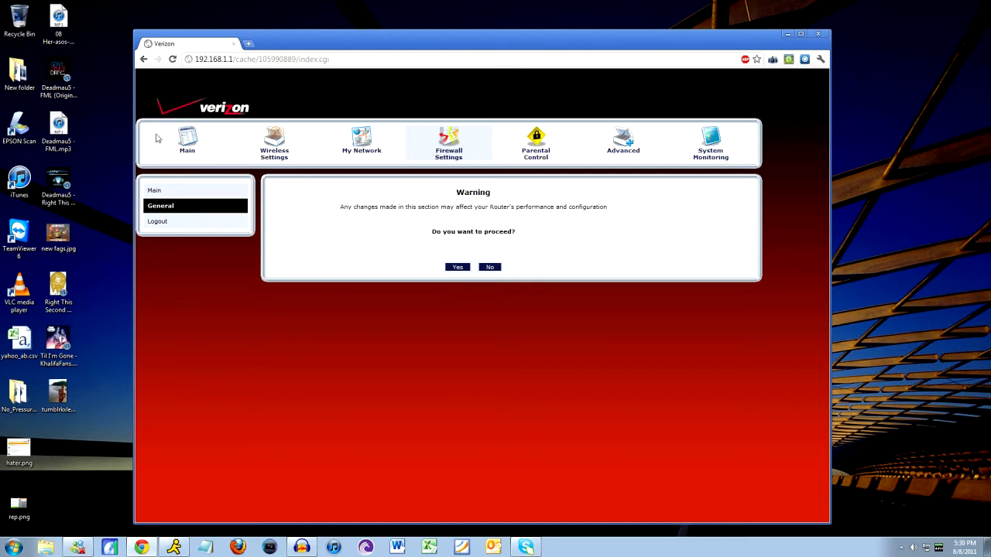
Return to the router's main status page, review it, and close the browser.
click(457, 266)
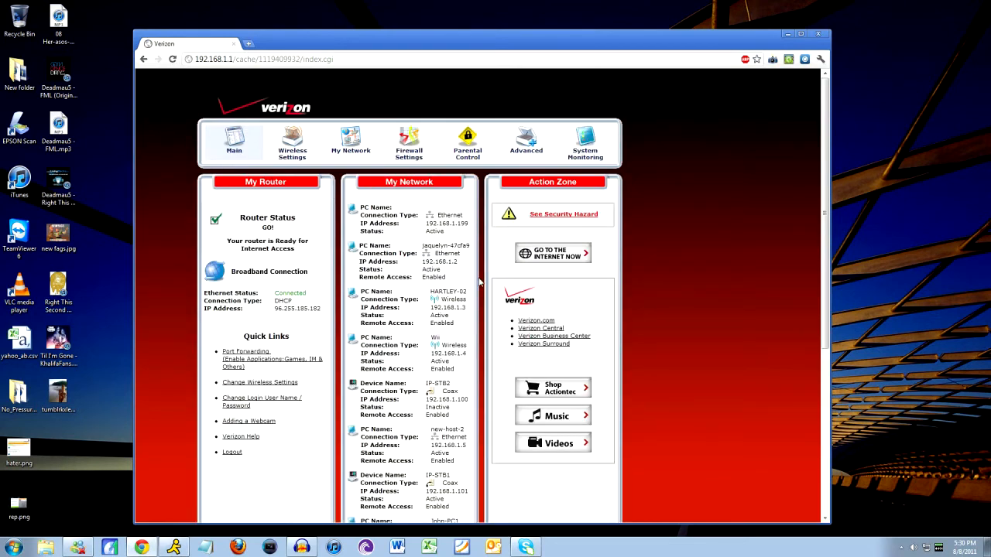
scroll(down, 3)
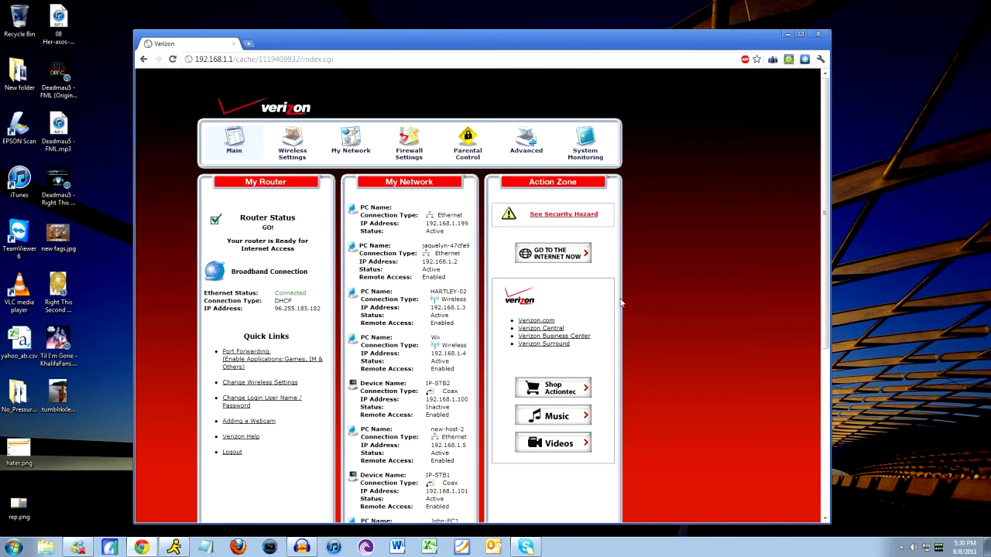
mouse_move(589, 233)
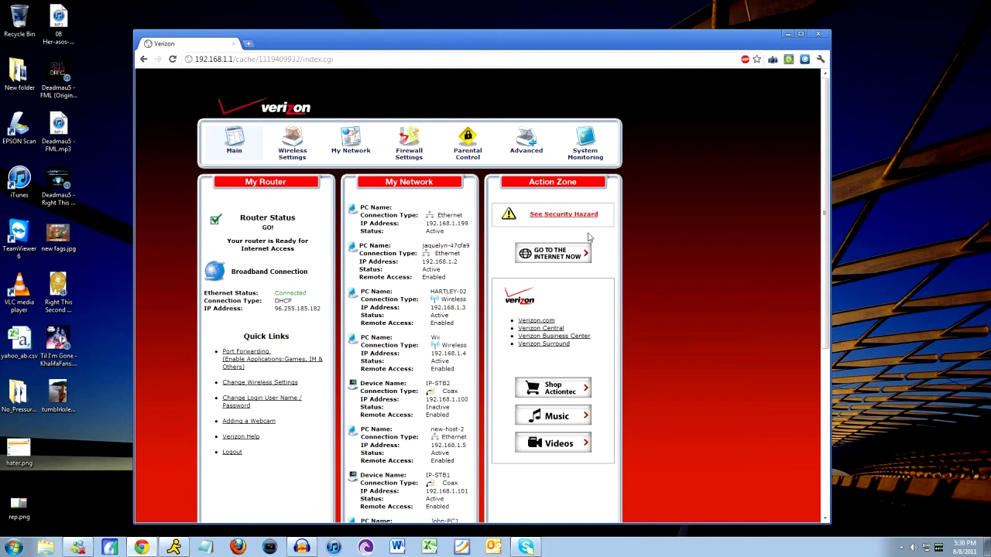
mouse_move(610, 238)
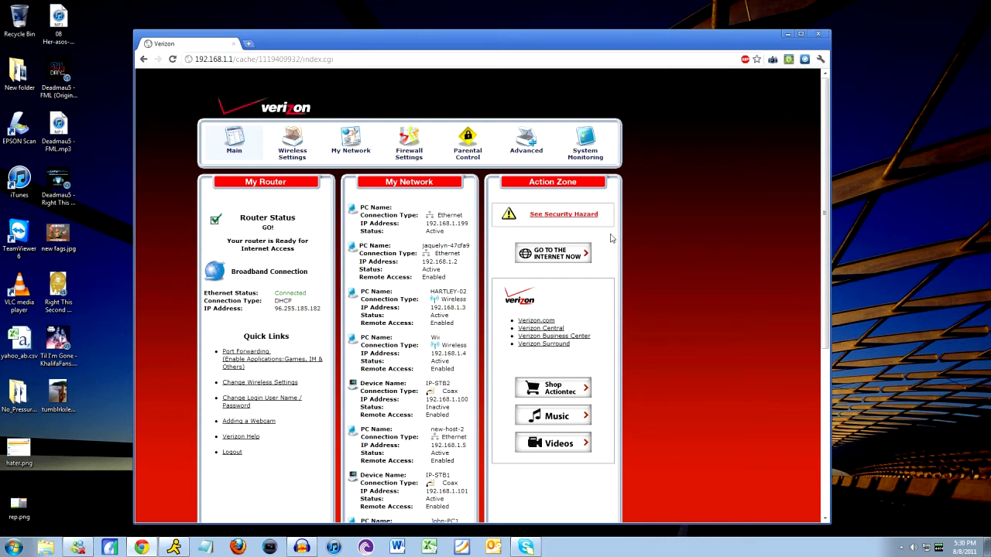
mouse_move(610, 232)
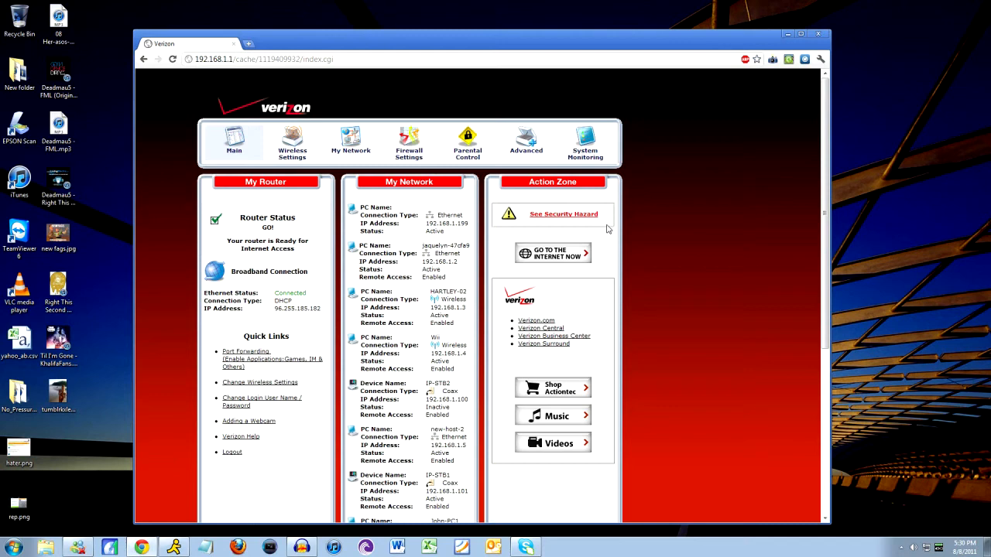
mouse_move(494, 235)
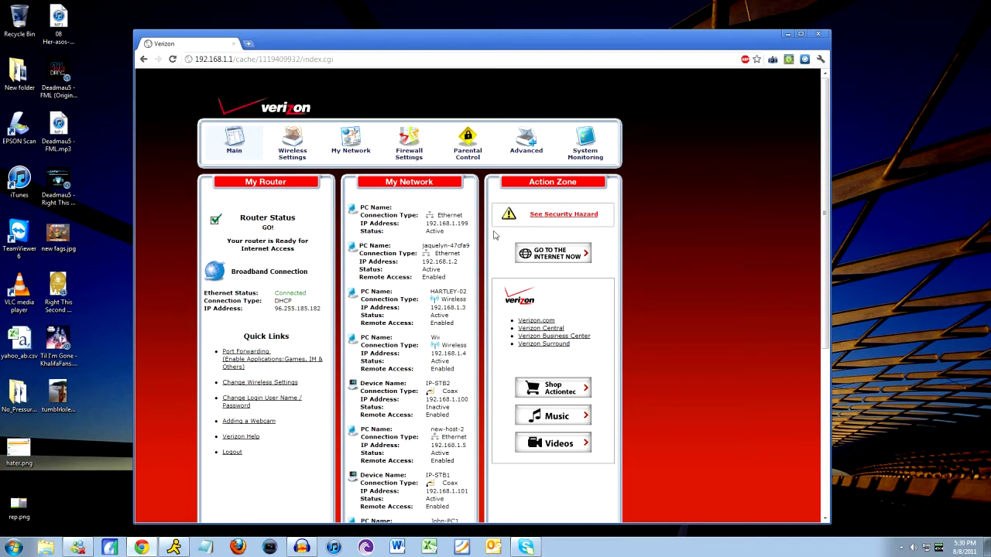
mouse_move(781, 37)
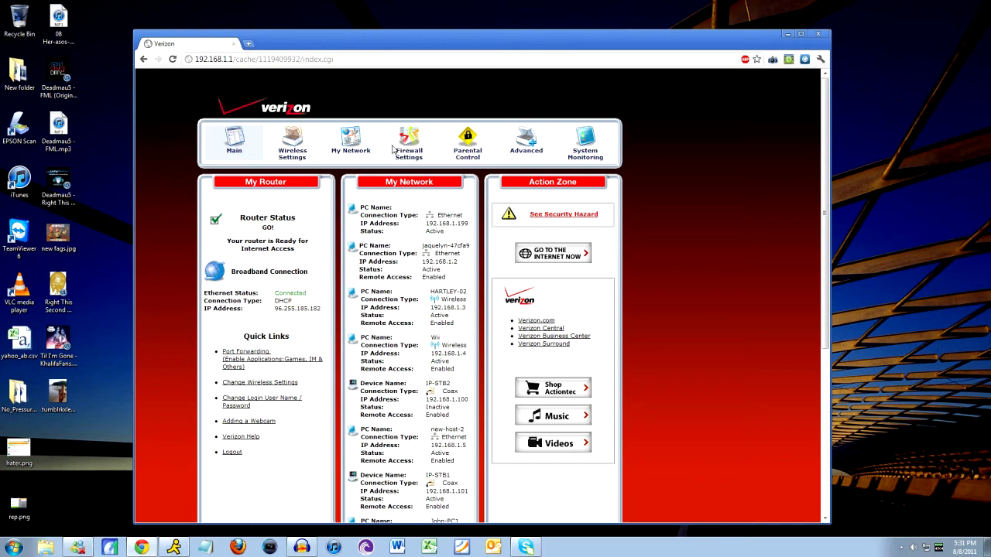
mouse_move(409, 142)
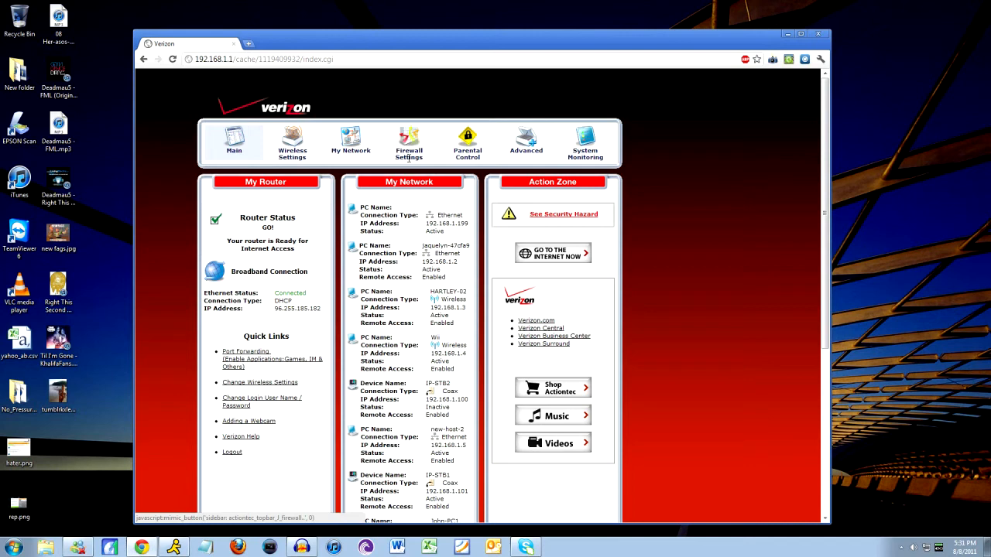
mouse_move(409, 142)
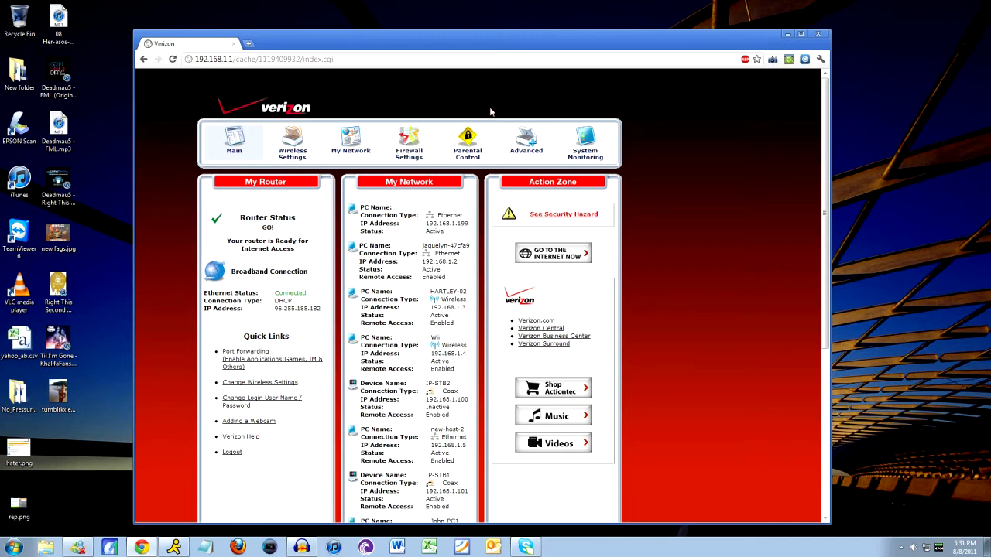
mouse_move(787, 34)
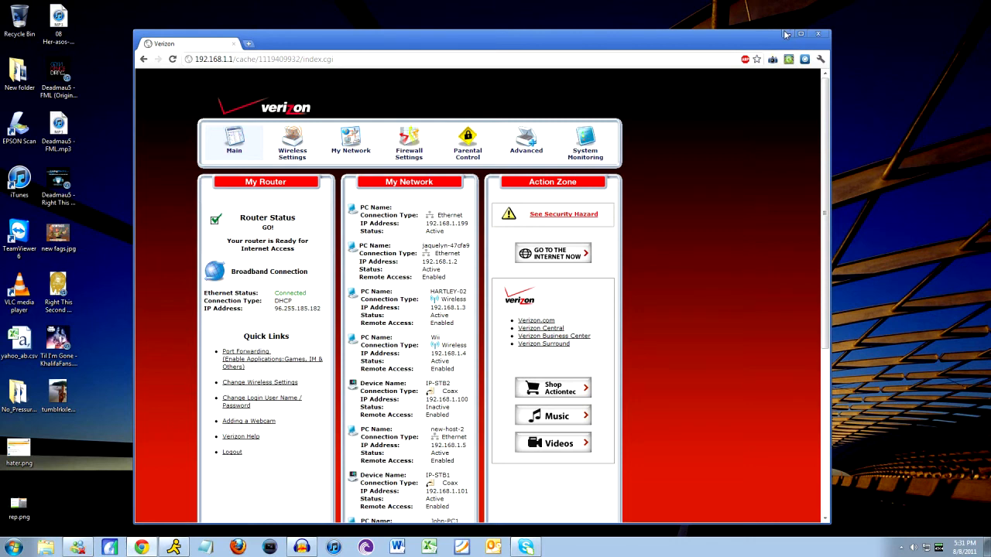
click(819, 34)
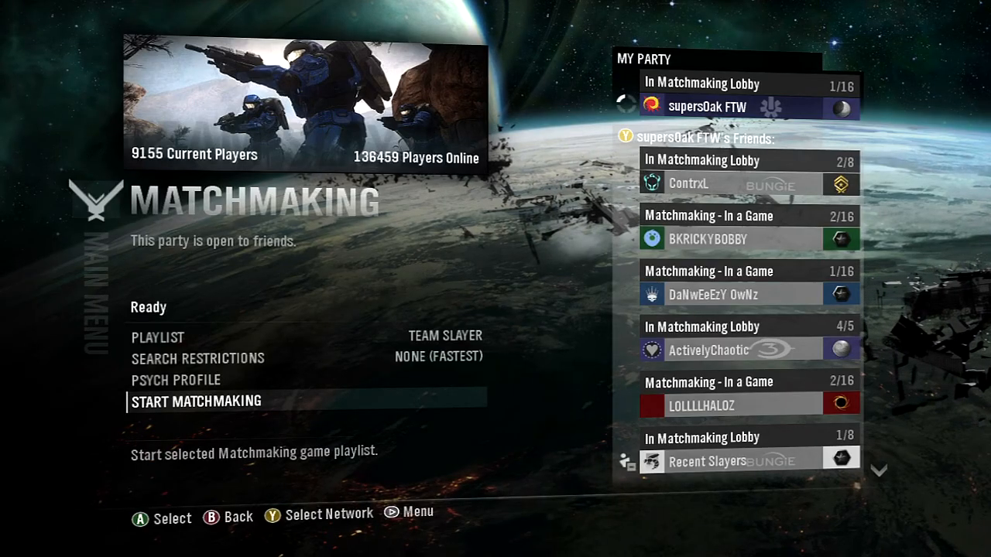
Exit the Halo session via the Guide menu and confirm returning to the dashboard.
key(Guide)
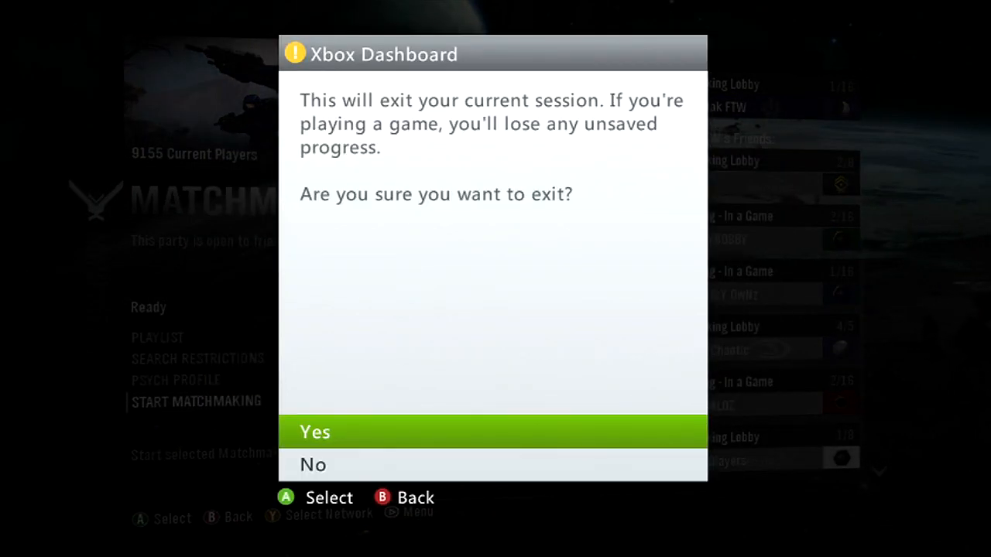
click(316, 432)
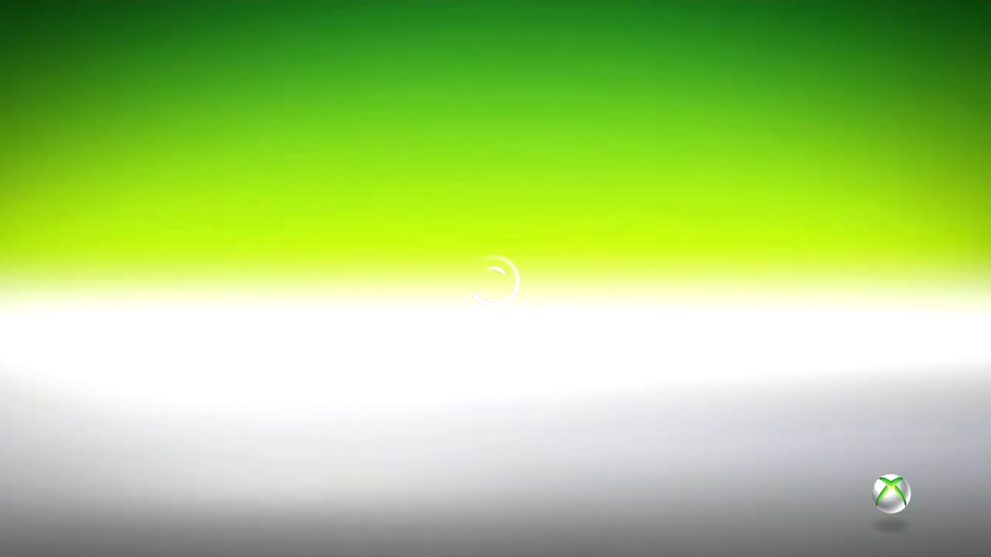